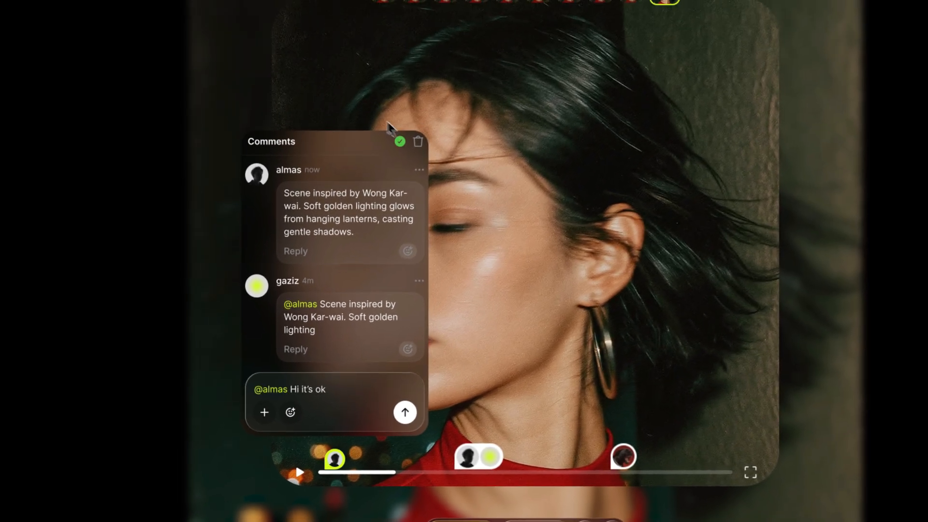
mouse_move(263, 414)
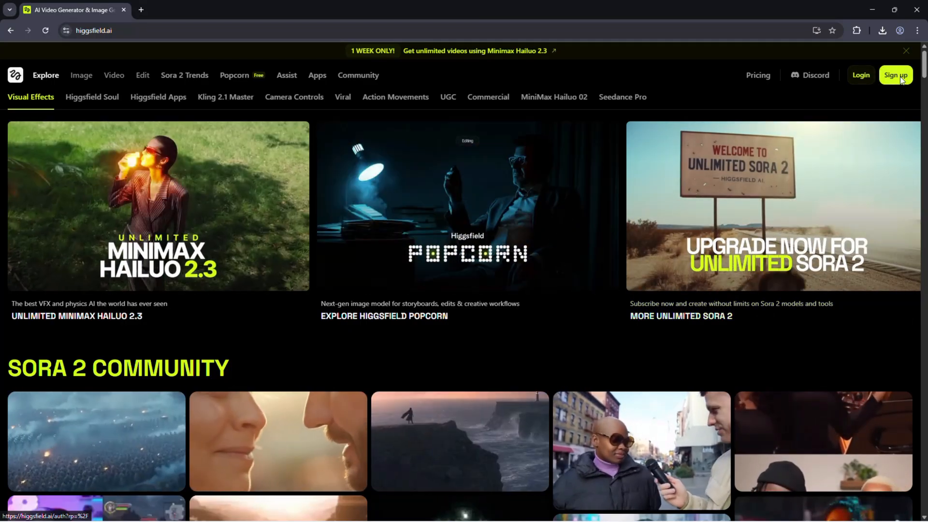
Open the Higgsfield sign-up page from the homepage's Sign up button.
left_click(896, 75)
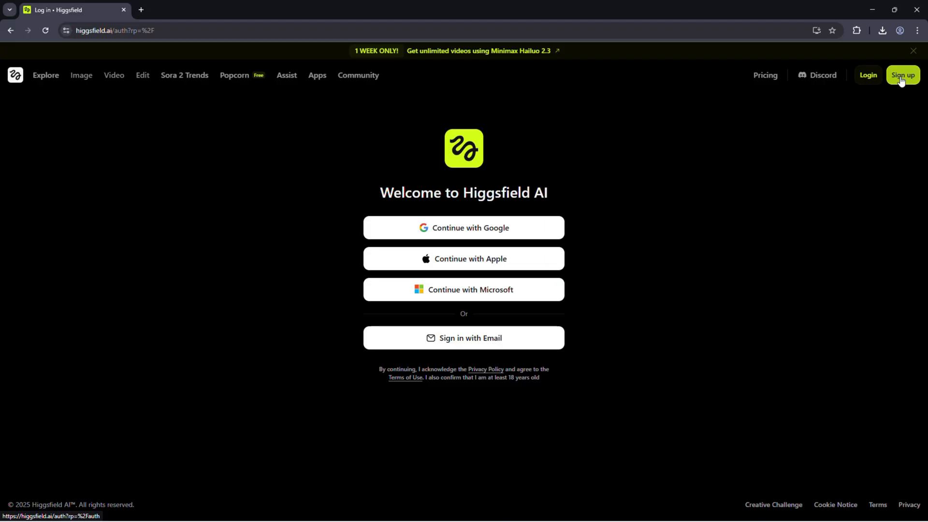
mouse_move(525, 234)
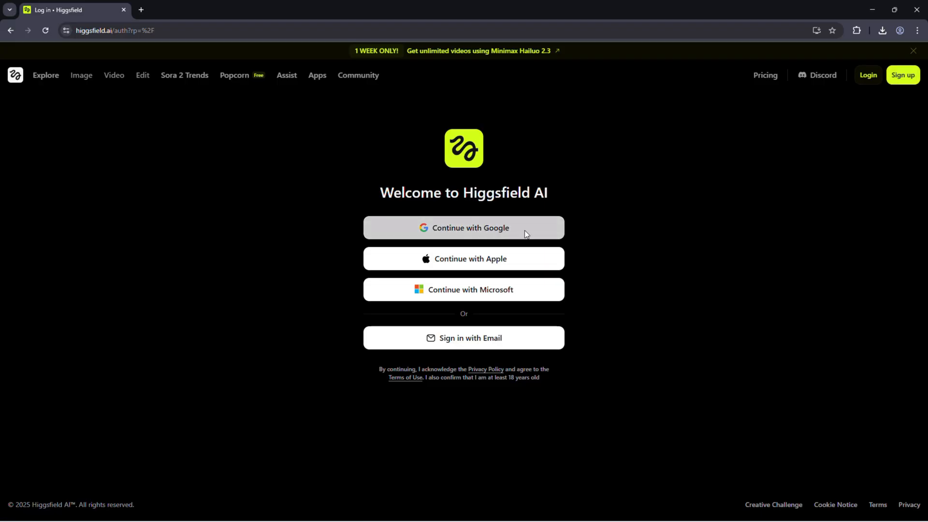
Sign in with a Google account and scroll through the landing feed.
left_click(463, 227)
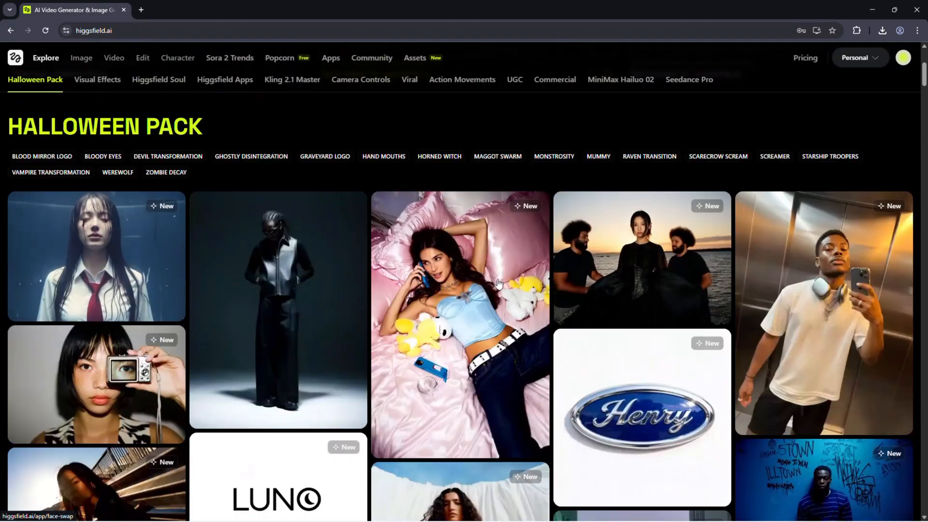
scroll("down", 3)
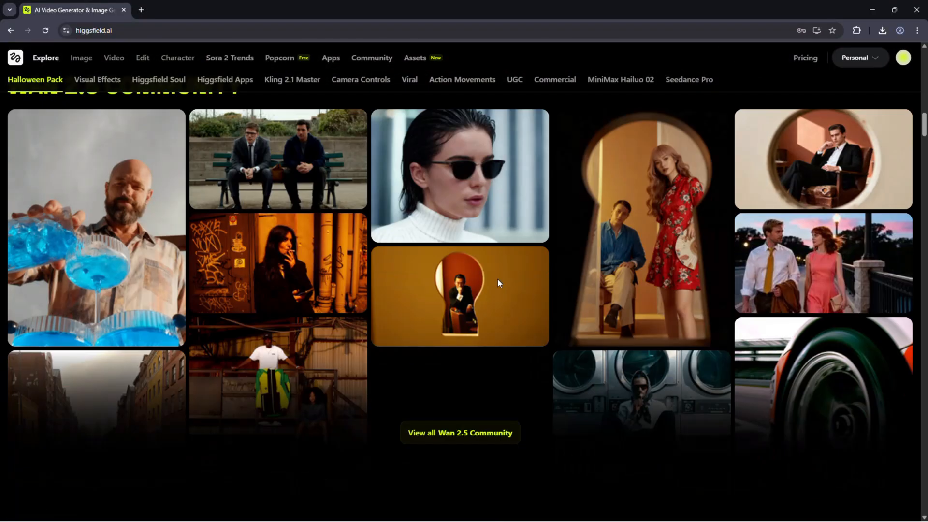
scroll("down", 3)
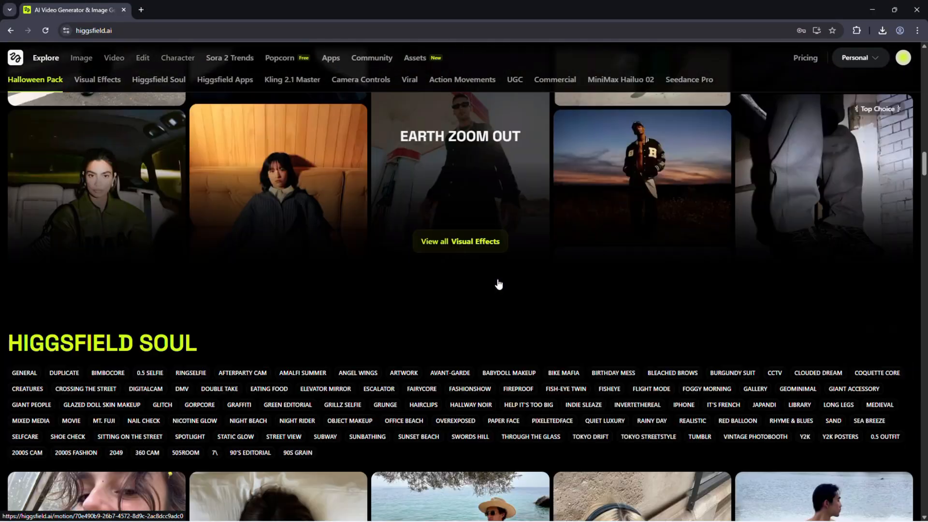
scroll("down", 3)
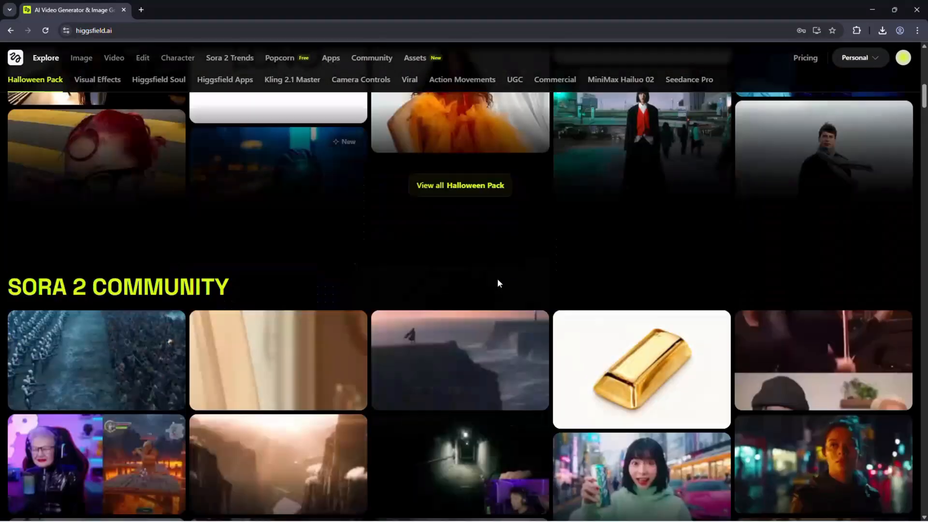
scroll("up", 3)
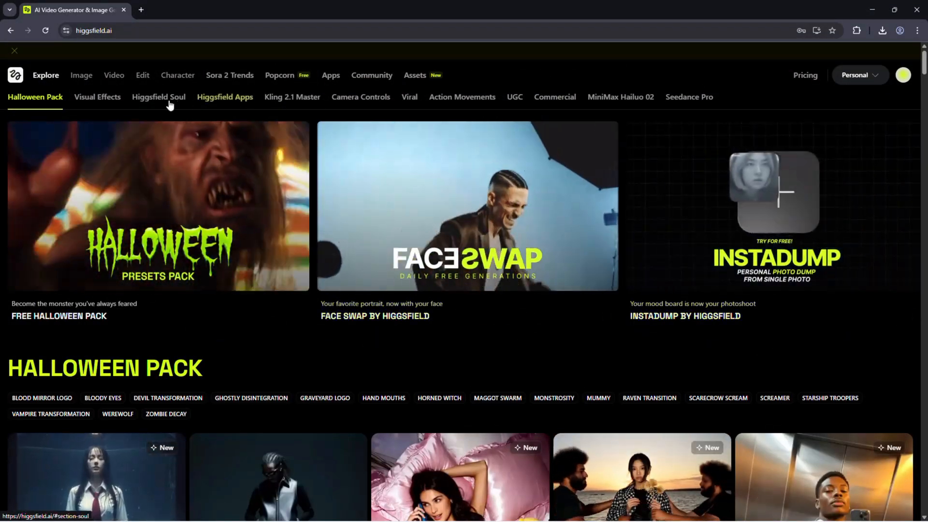
Browse the Explore page's banners, presets and community galleries, returning to the top.
left_click(142, 75)
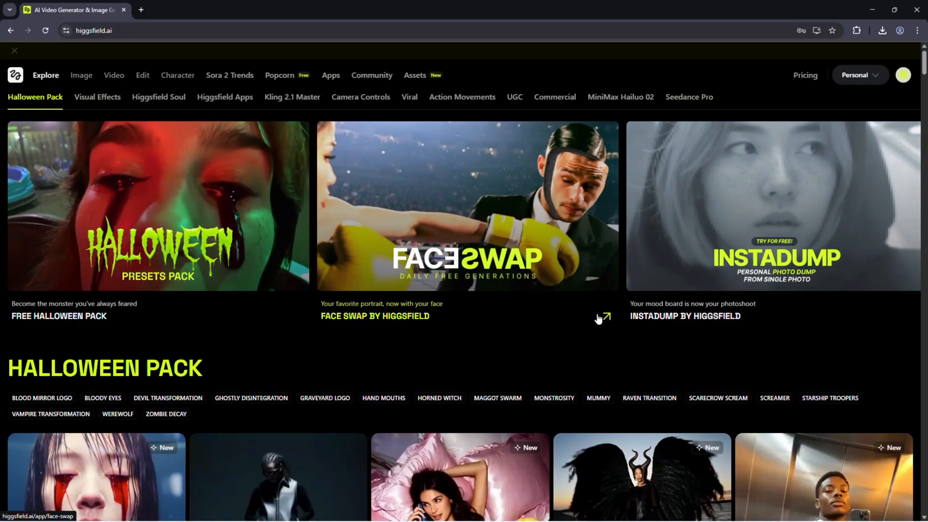
scroll("down", 3)
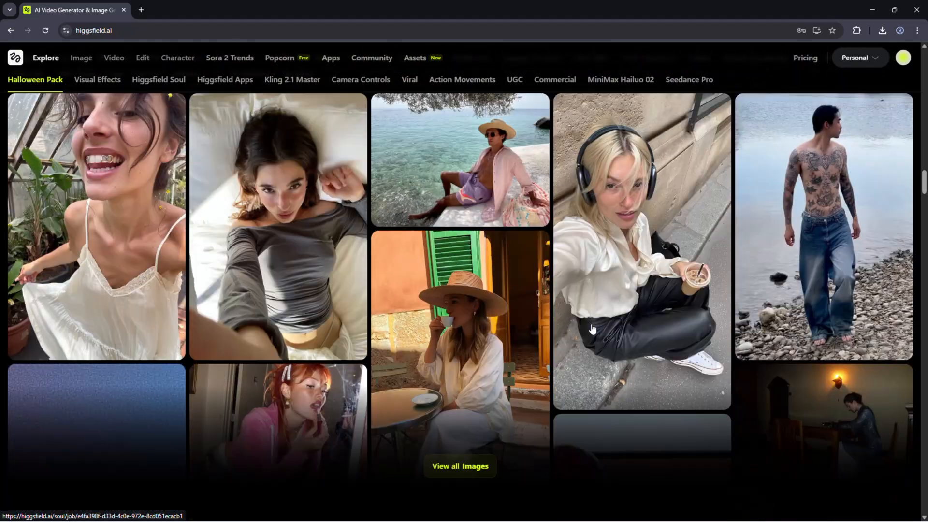
scroll("down", 3)
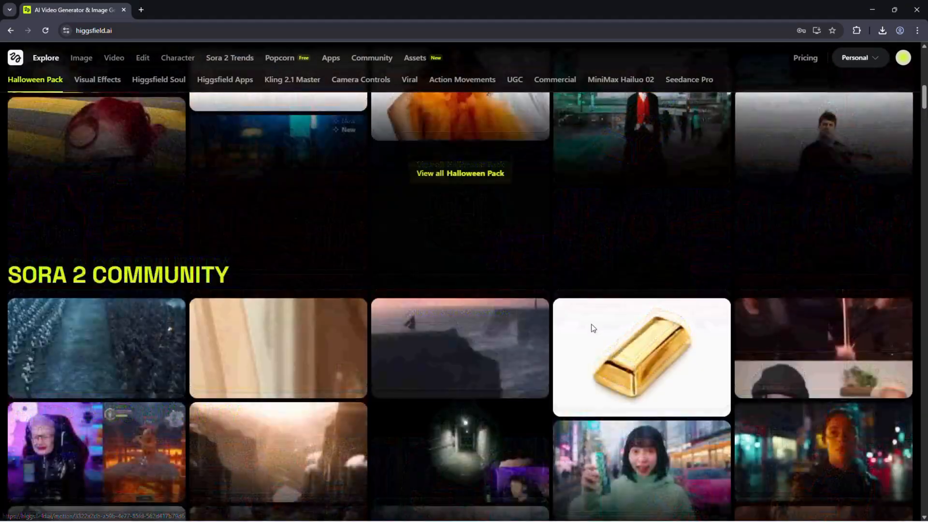
scroll("up", 3)
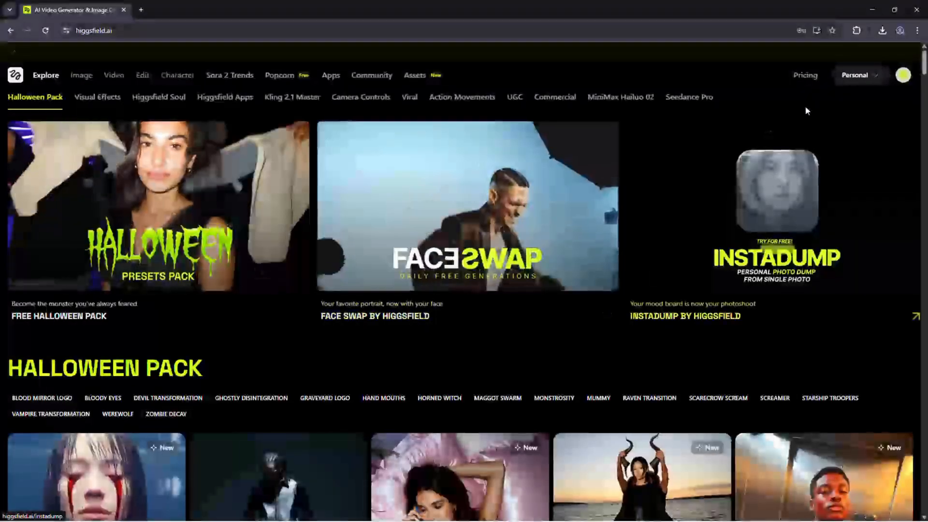
Create a team workspace by buying the annual Team Plan with 5 seats.
left_click(860, 75)
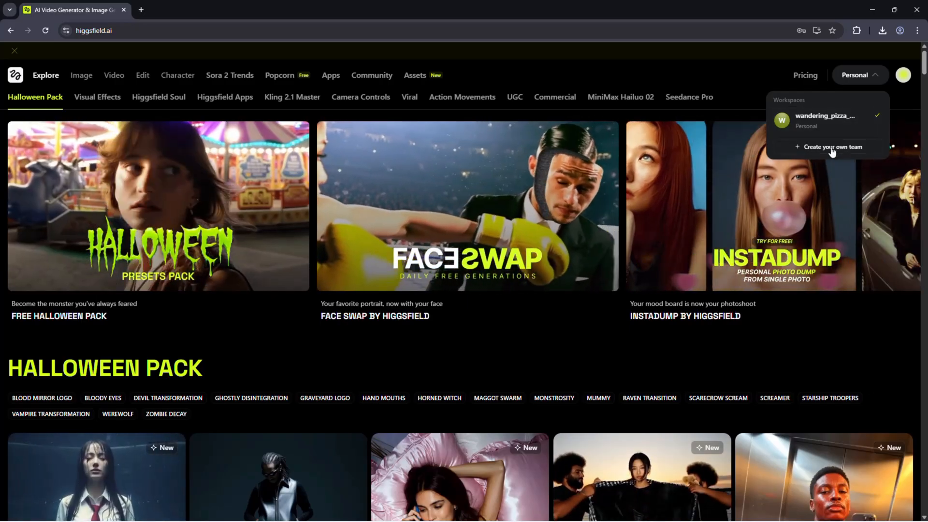
left_click(805, 75)
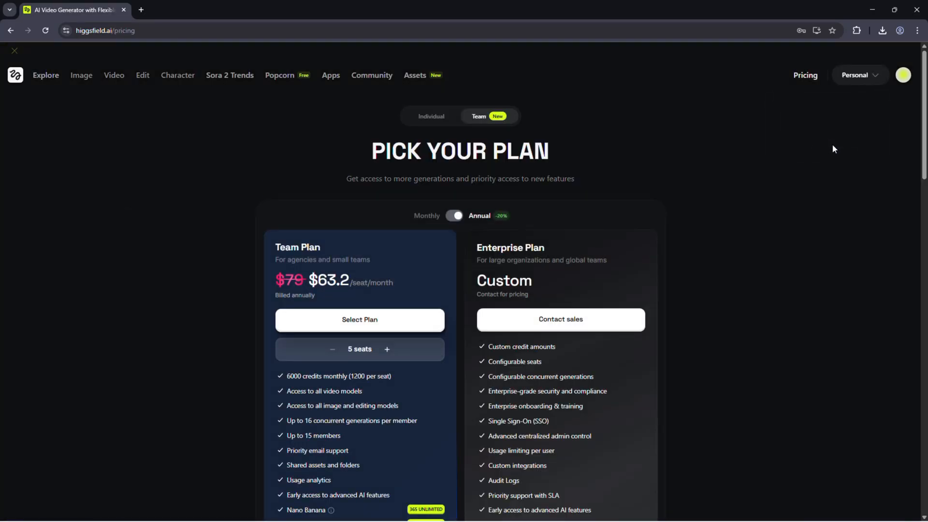
left_click(360, 319)
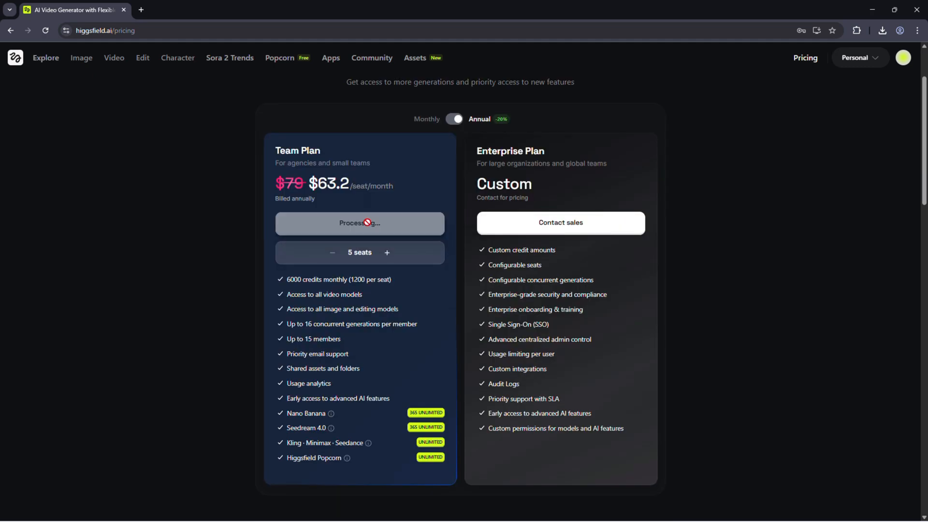
left_click(360, 223)
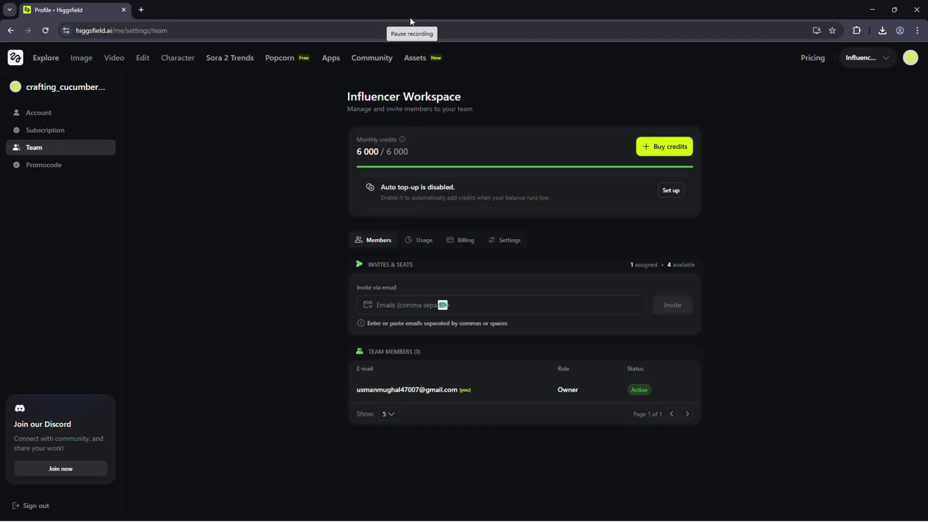
Email an invite to 'techi…' and accept it via Join the team in Gmail.
left_click(480, 305)
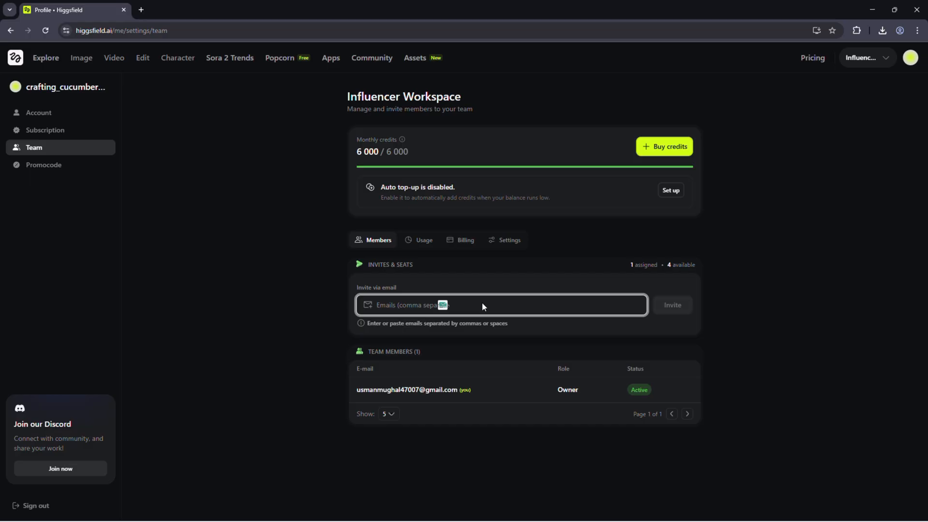
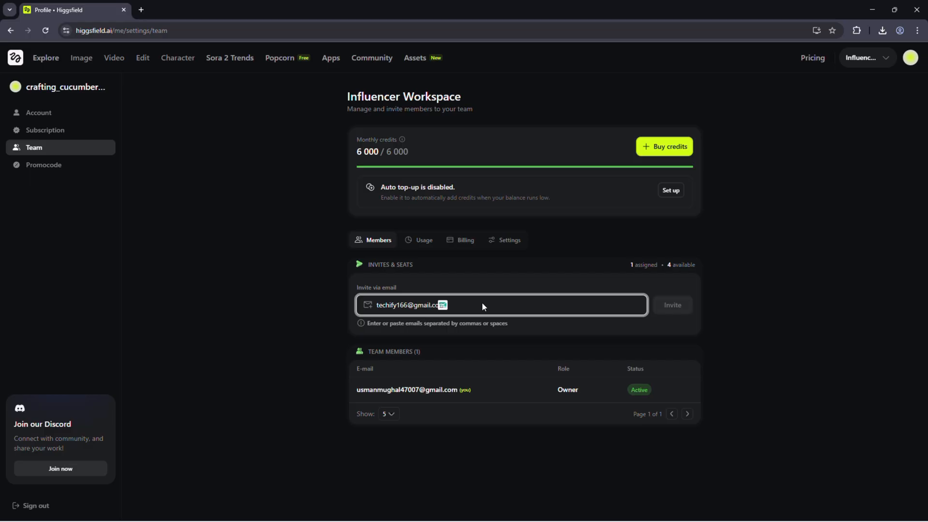
left_click(673, 304)
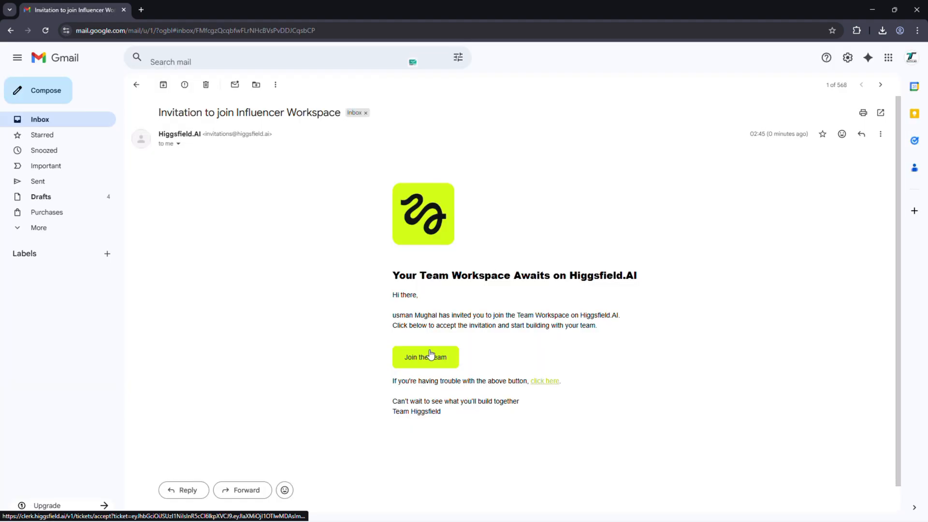
left_click(426, 357)
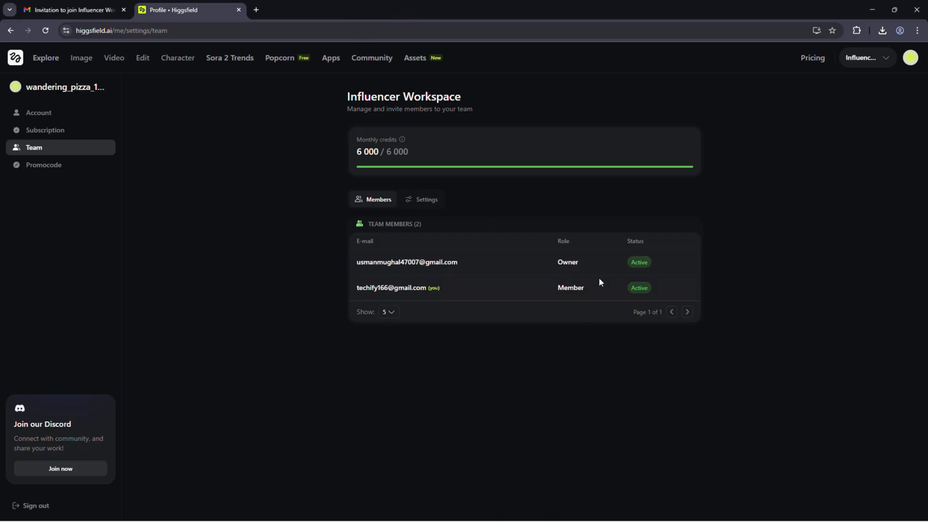
mouse_move(493, 288)
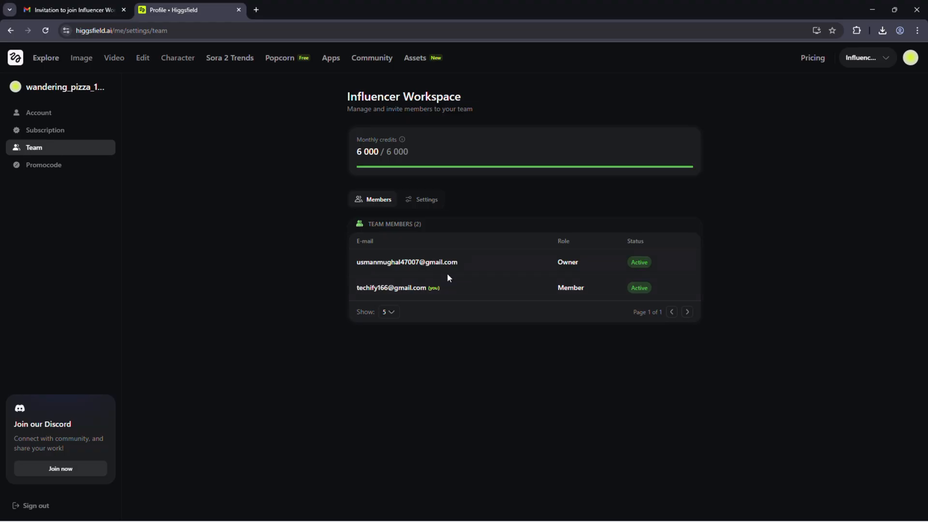
Open the Assets area to view shared folder 2 with its fifteen images.
left_click(388, 311)
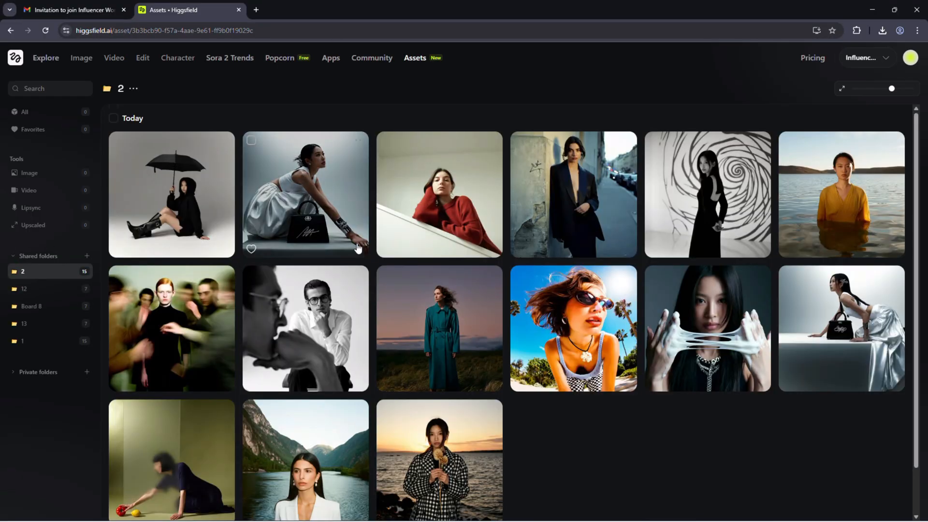
mouse_move(678, 170)
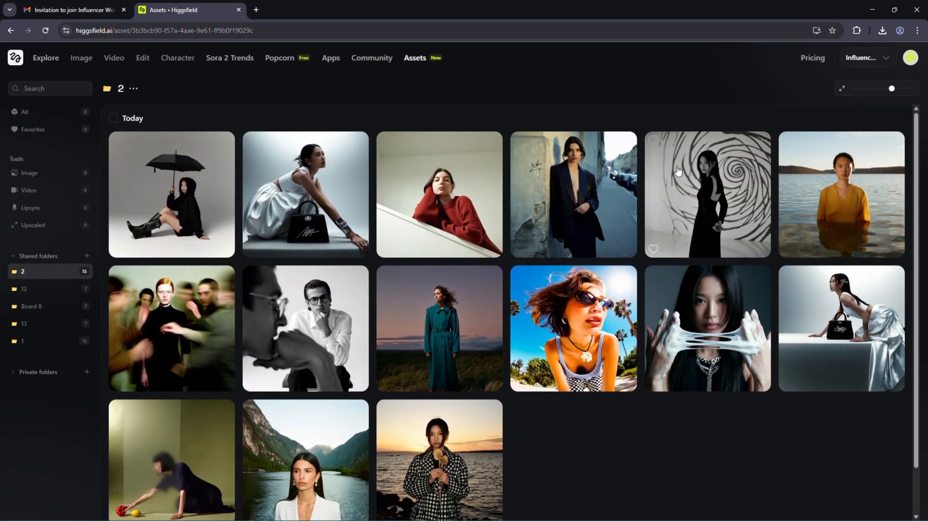
Browse shared folder 12's seven images, then move to the Soul image generator.
left_click(24, 288)
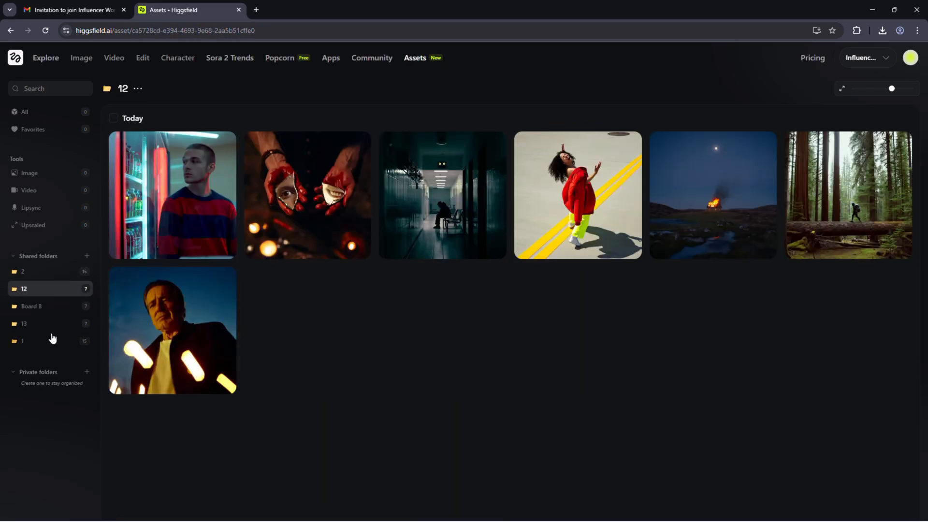
mouse_move(403, 224)
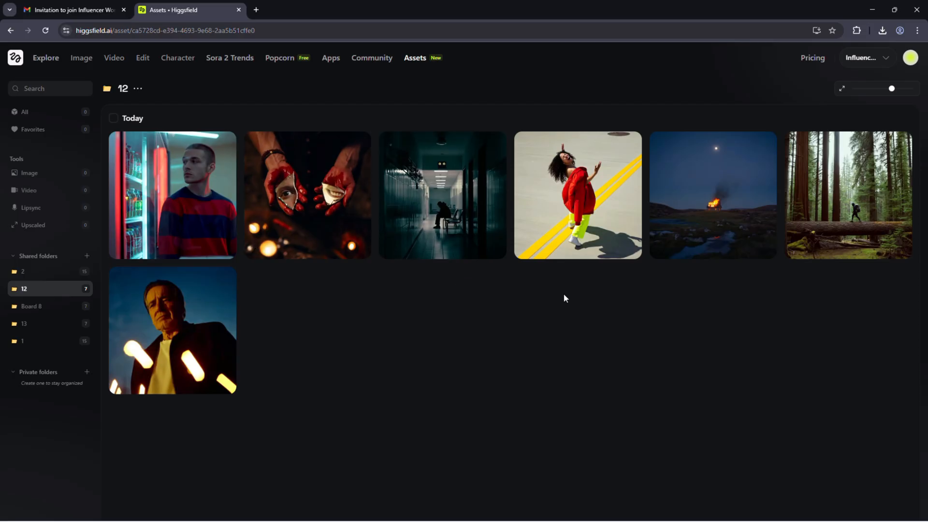
mouse_move(200, 176)
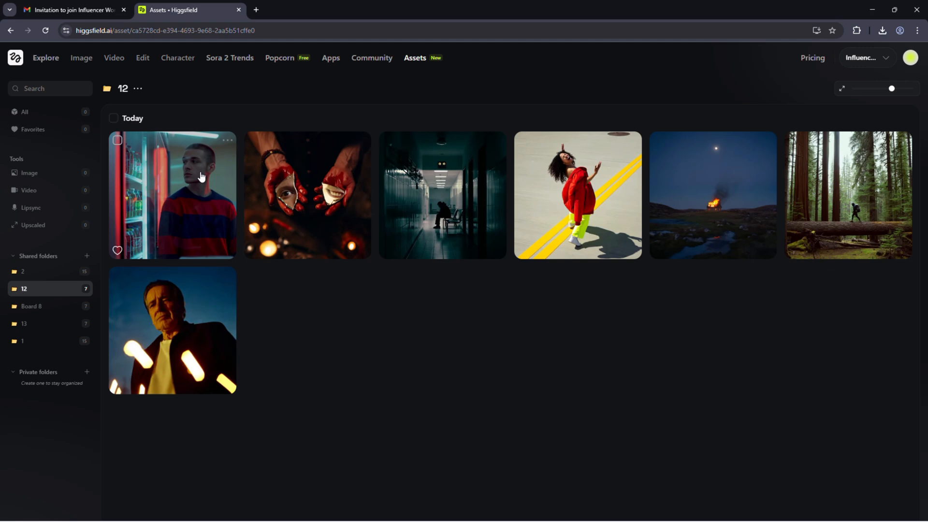
left_click(82, 57)
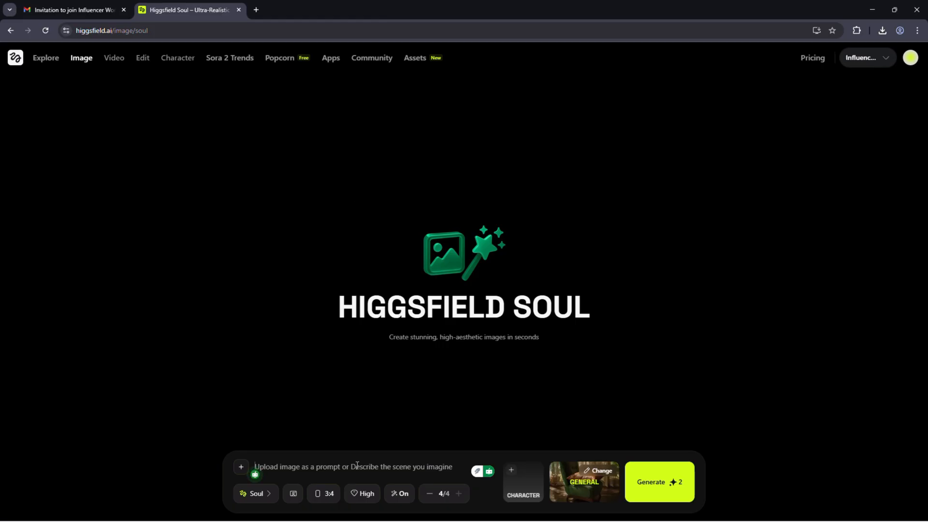
Generate four images from the perfume-bottle-on-marble, golden-soft-lighting prompt.
type("Ultra-realistic perfume bottle on marble surface, golden soft lighting, cinematic commercial look, elegant reflections, luxury aesthetic, depth of field")
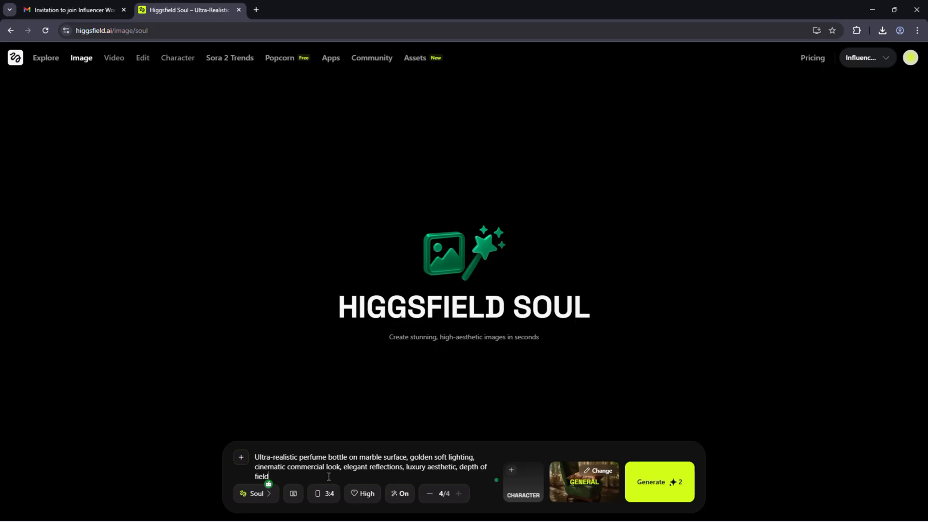
mouse_move(353, 478)
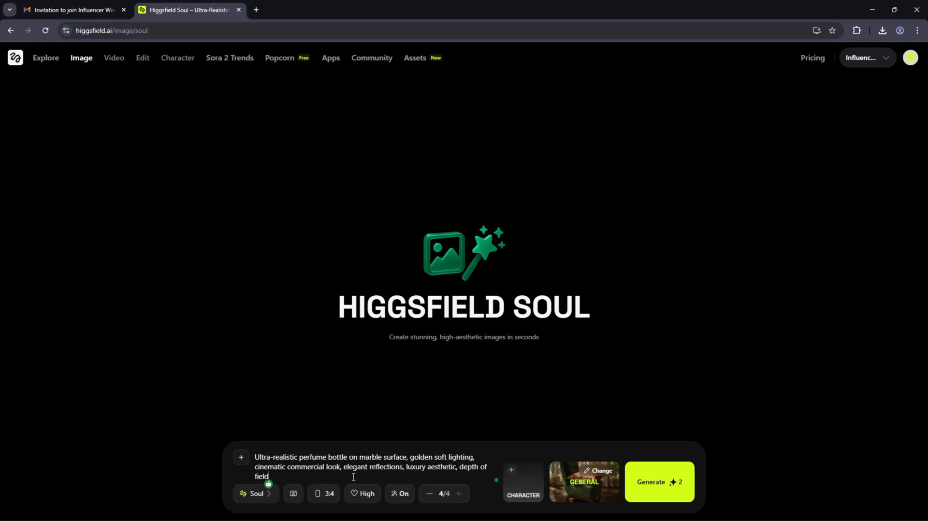
left_click(658, 482)
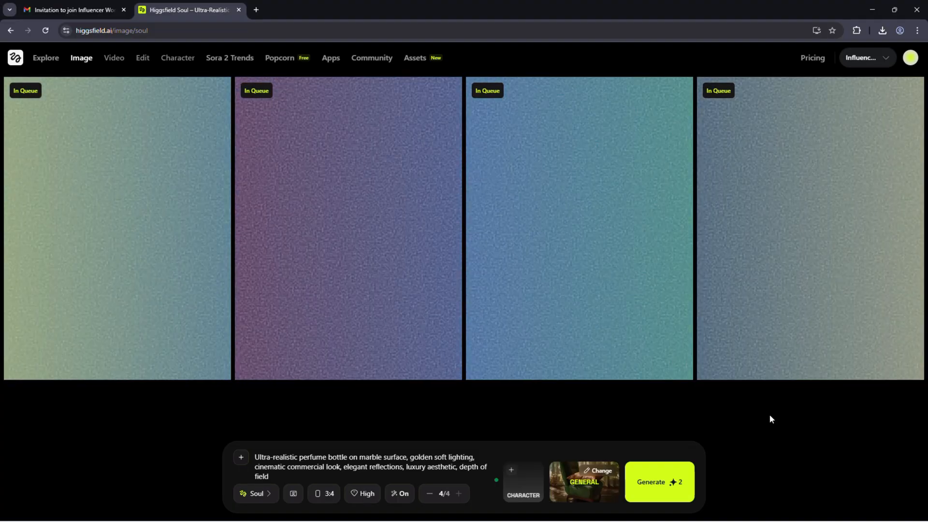
mouse_move(665, 359)
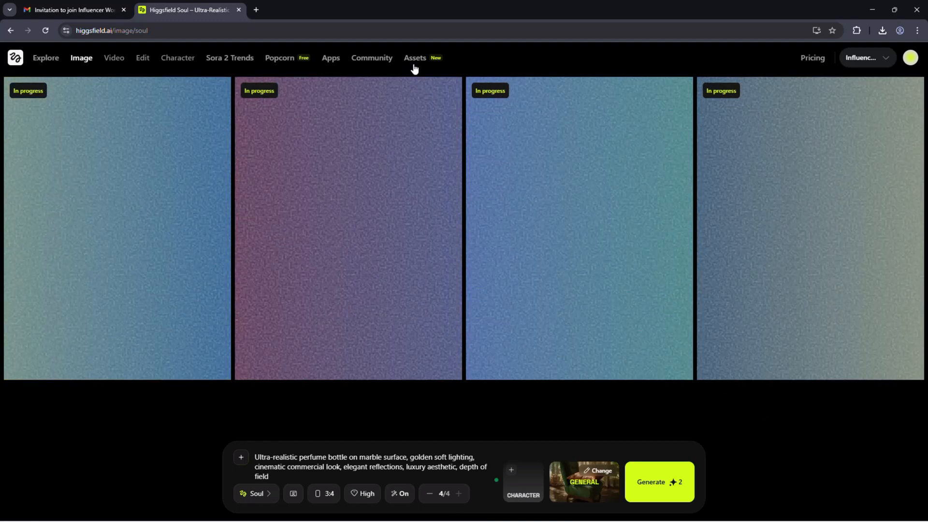
left_click(120, 10)
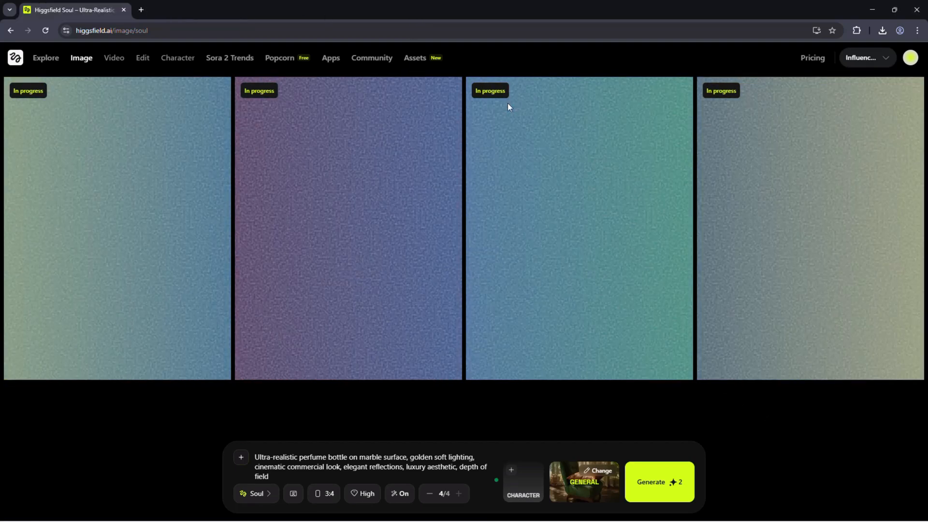
mouse_move(734, 384)
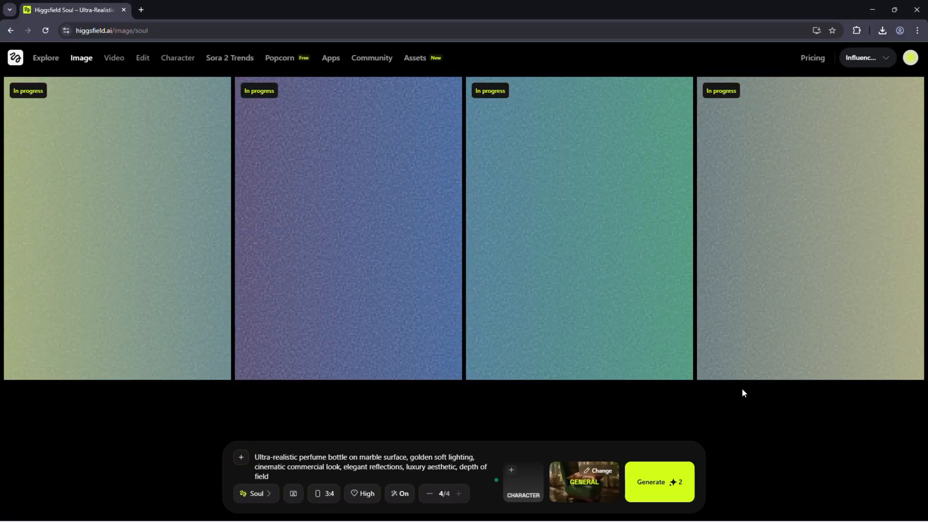
mouse_move(722, 330)
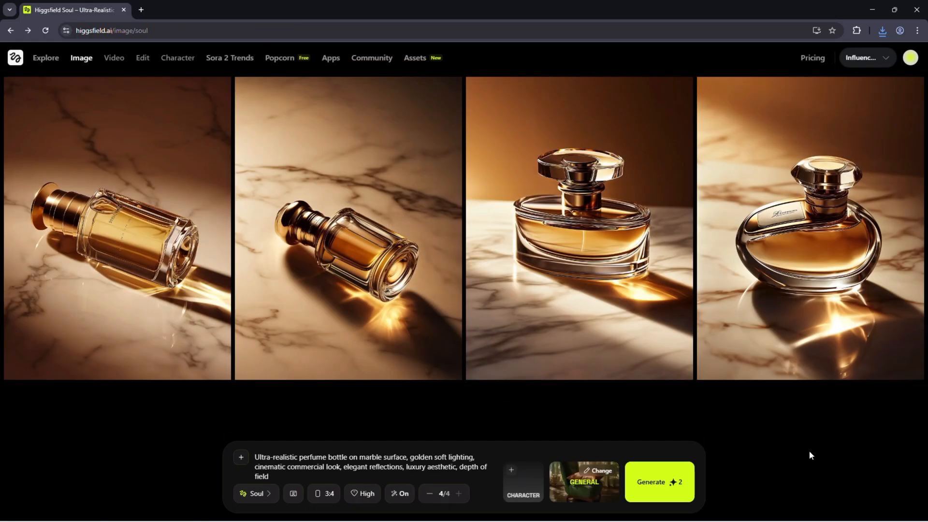
mouse_move(298, 207)
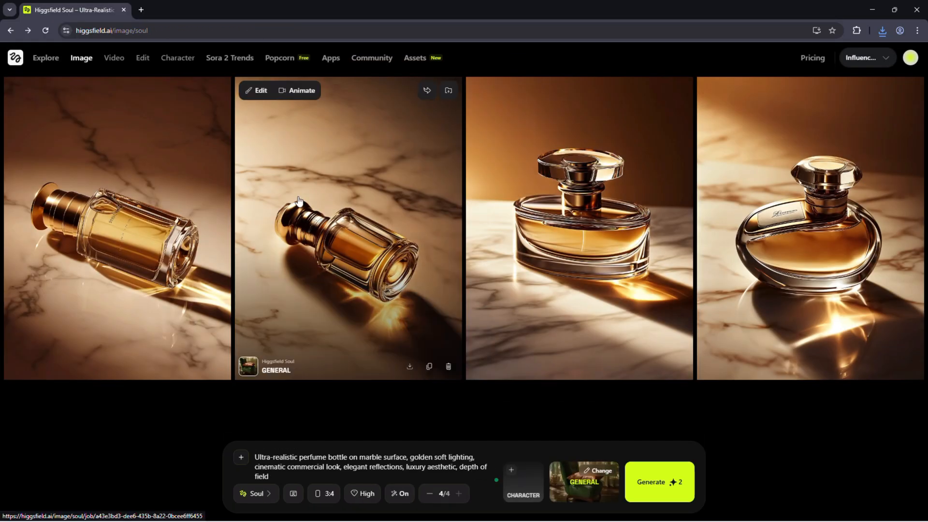
mouse_move(144, 253)
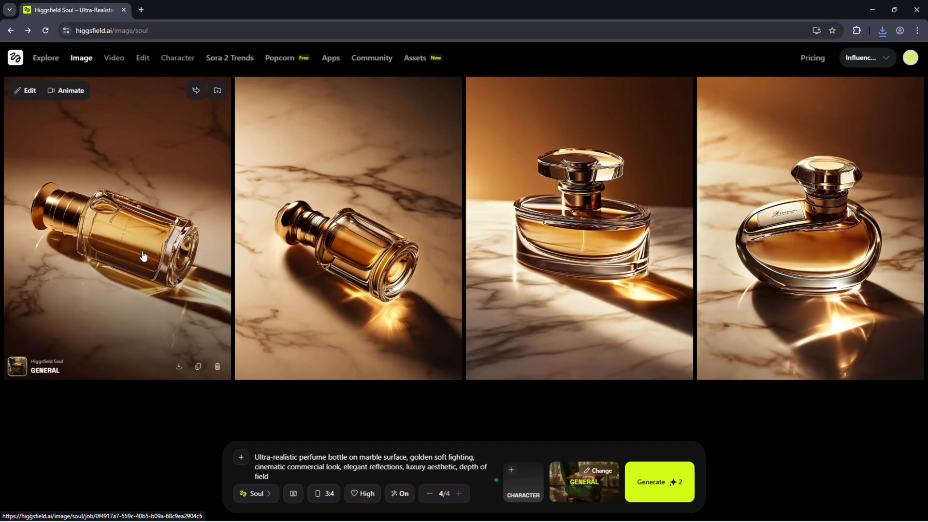
Swap in the editorial portrait prompt of a confident woman and generate four images.
left_click_drag(255, 467, 269, 476)
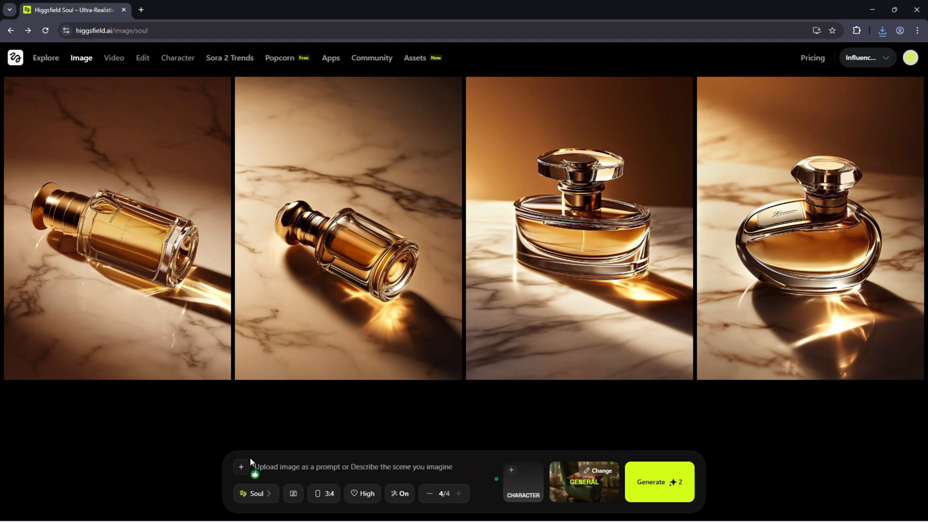
mouse_move(381, 433)
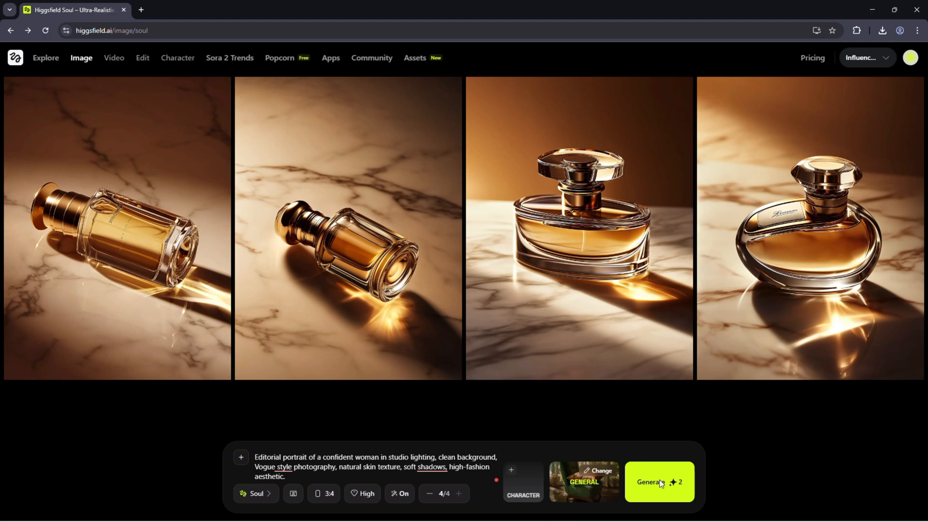
left_click(659, 481)
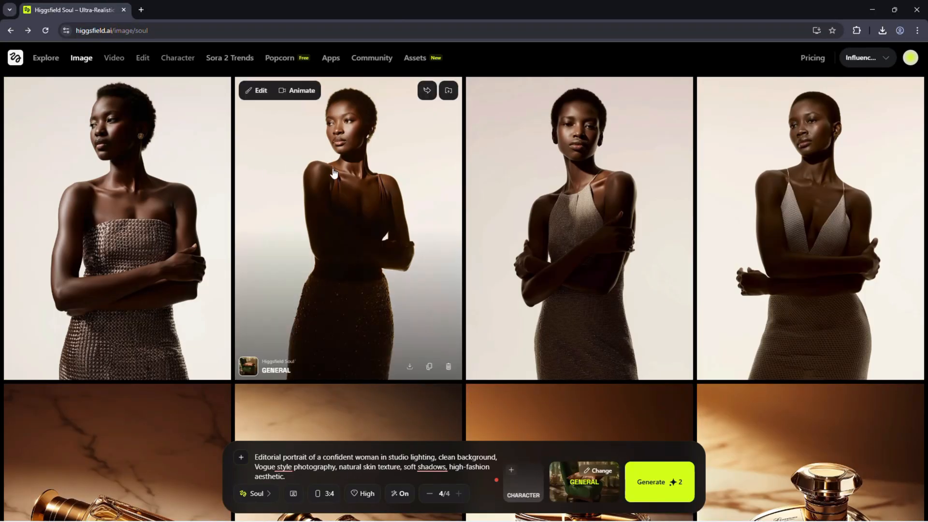
mouse_move(184, 197)
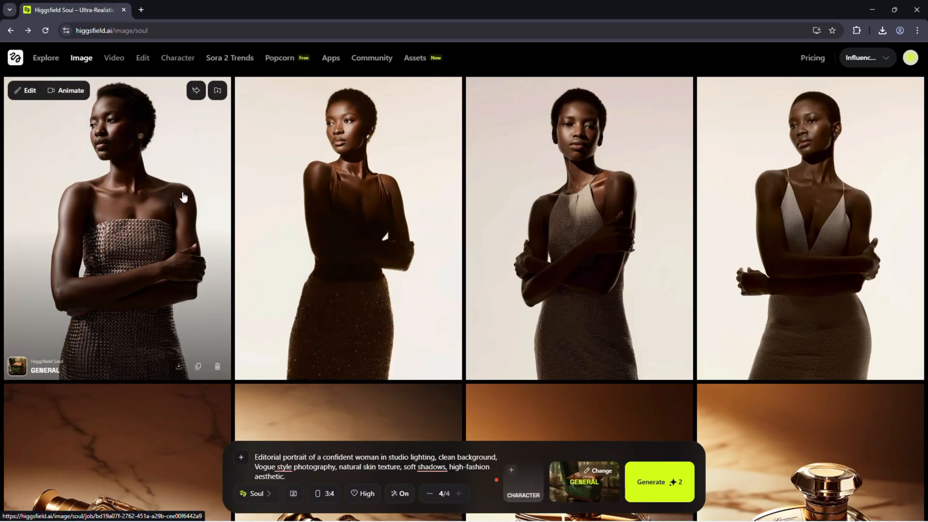
mouse_move(410, 369)
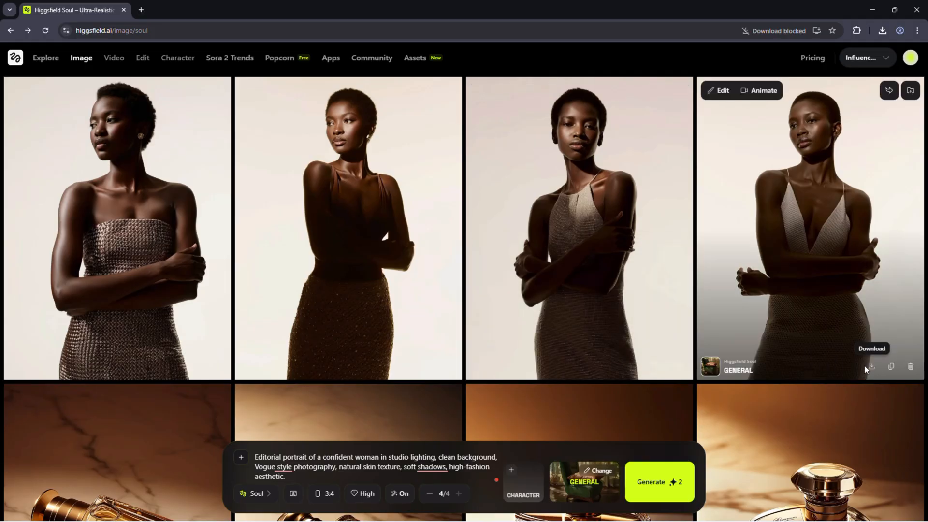
Generate four images of friends at a rooftop café with a skincare bottle.
left_click(659, 482)
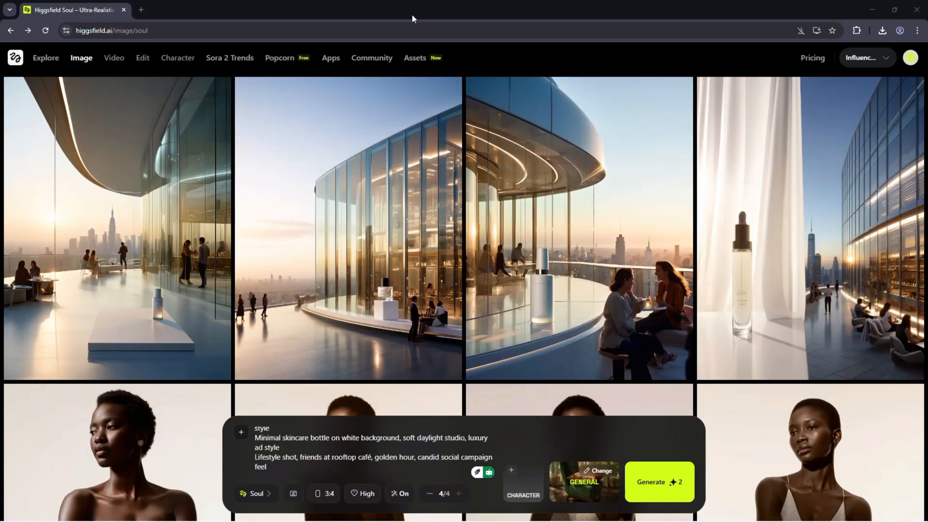
mouse_move(385, 17)
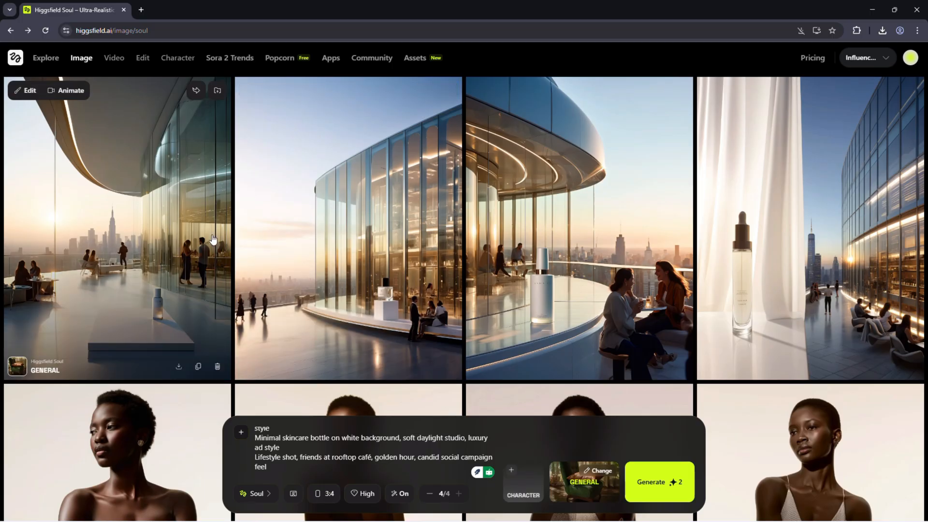
mouse_move(417, 30)
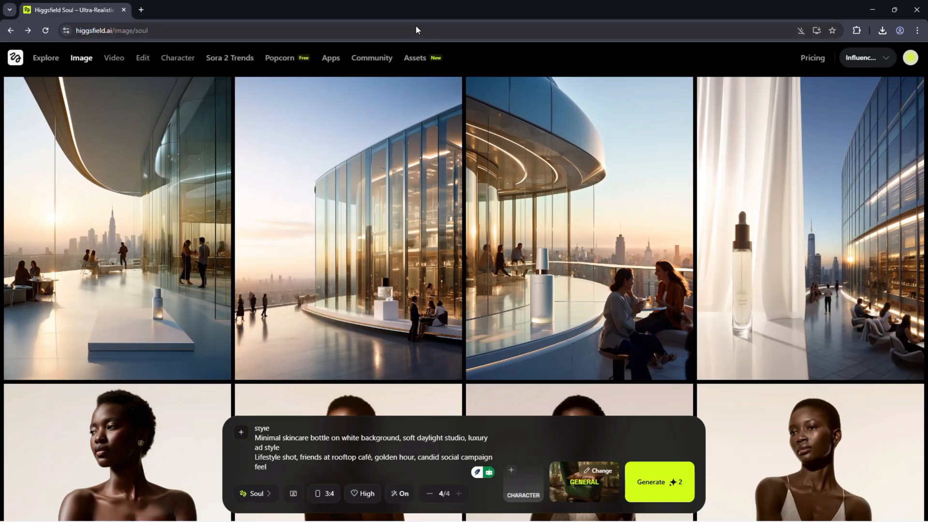
Favorite the second rooftop image and file it and the third into shared folders.
left_click(448, 91)
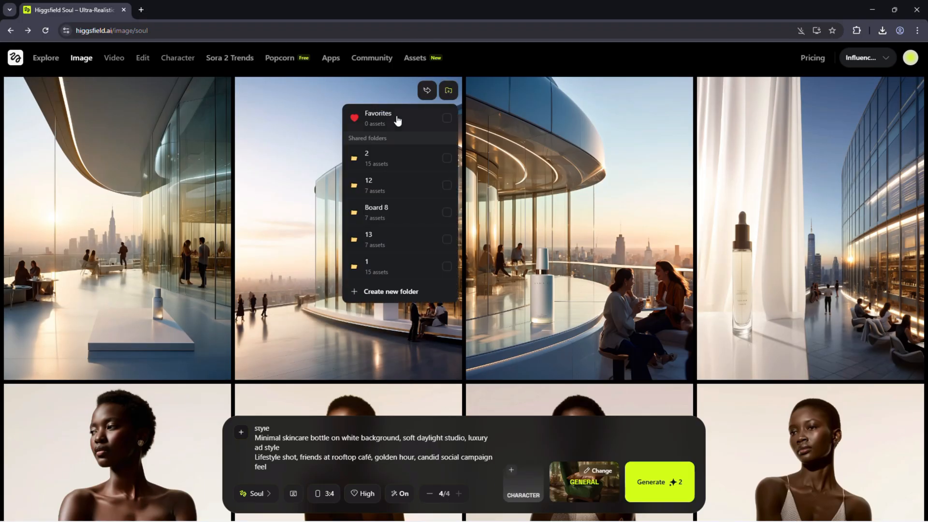
left_click(446, 117)
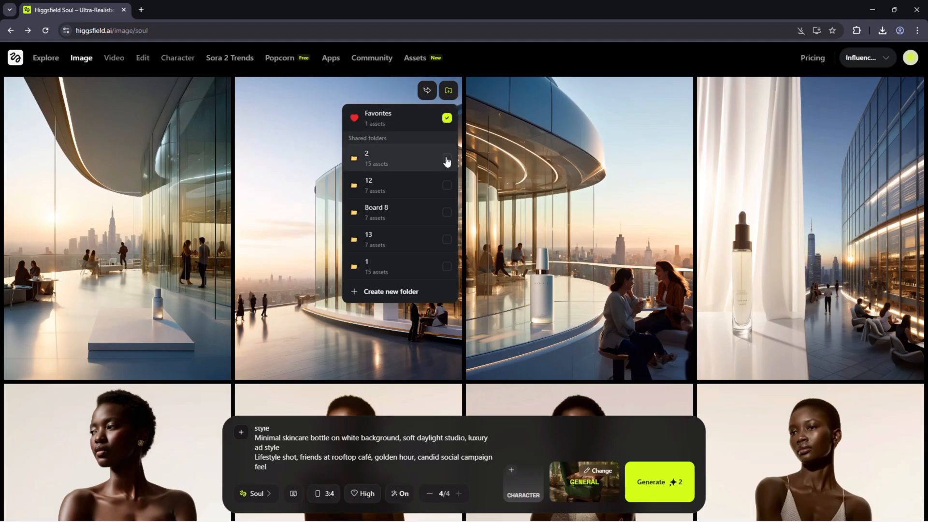
left_click(447, 185)
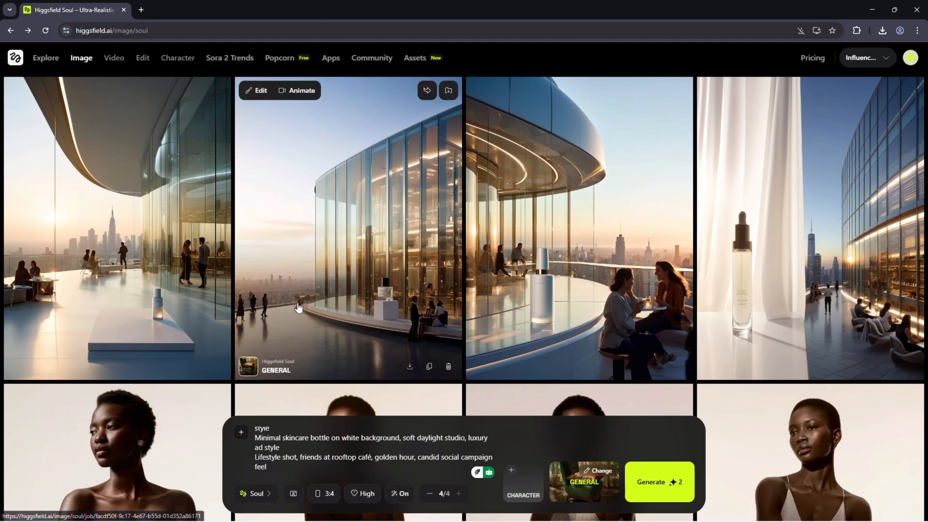
mouse_move(678, 91)
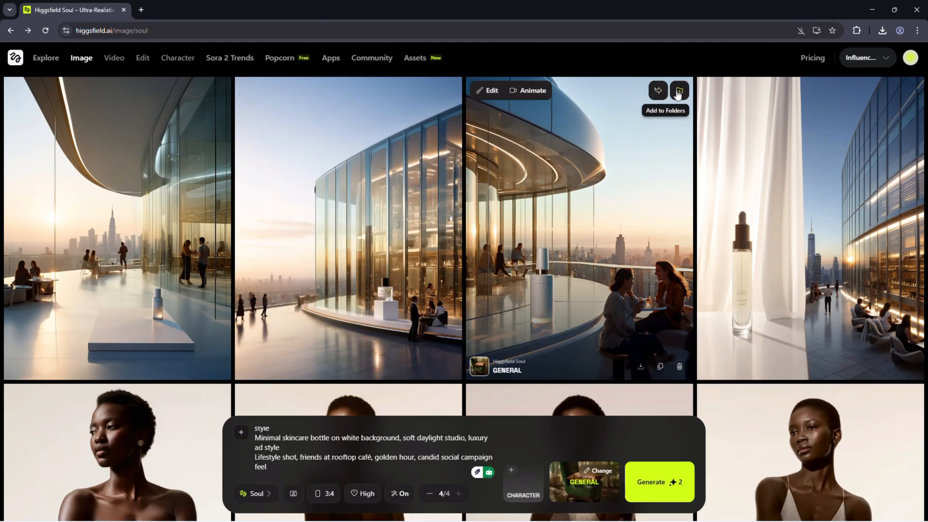
left_click(679, 91)
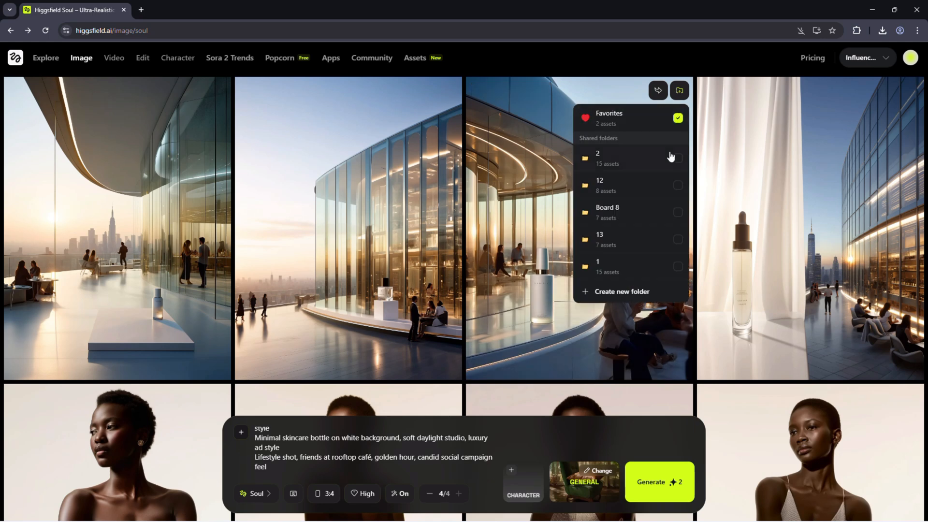
left_click(677, 158)
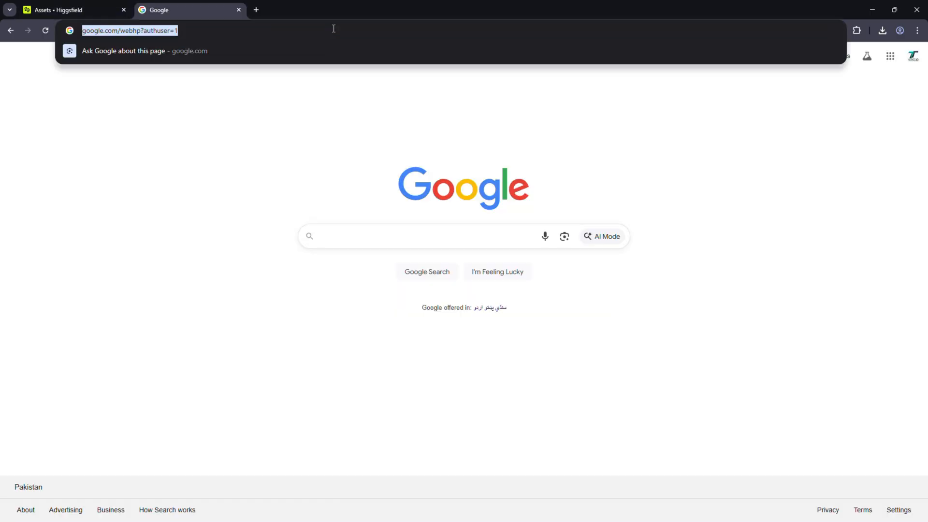
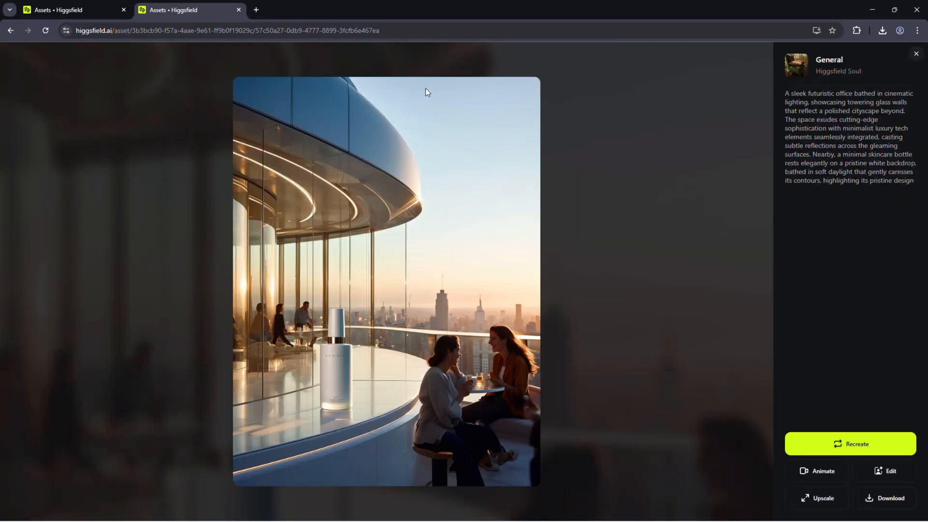
Load the rooftop café asset page by pasting its Higgsfield asset URL into a new tab.
mouse_move(532, 262)
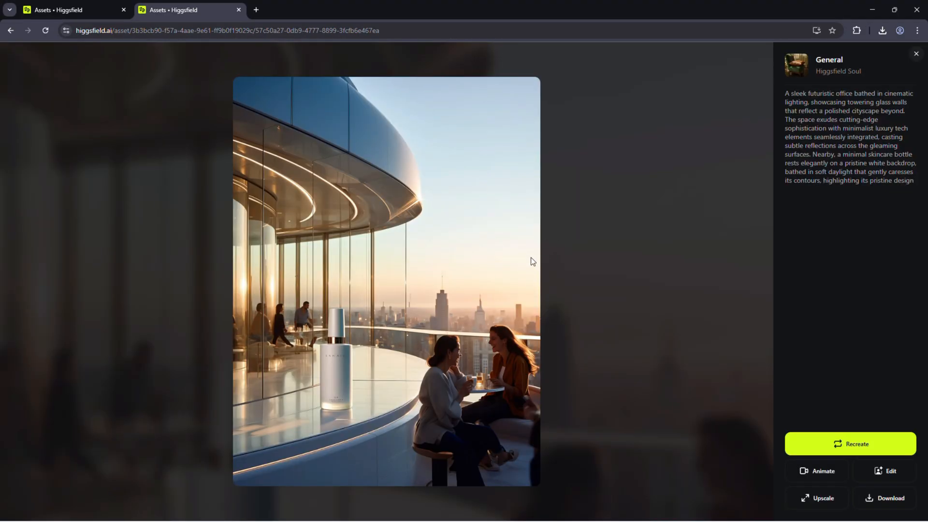
mouse_move(513, 255)
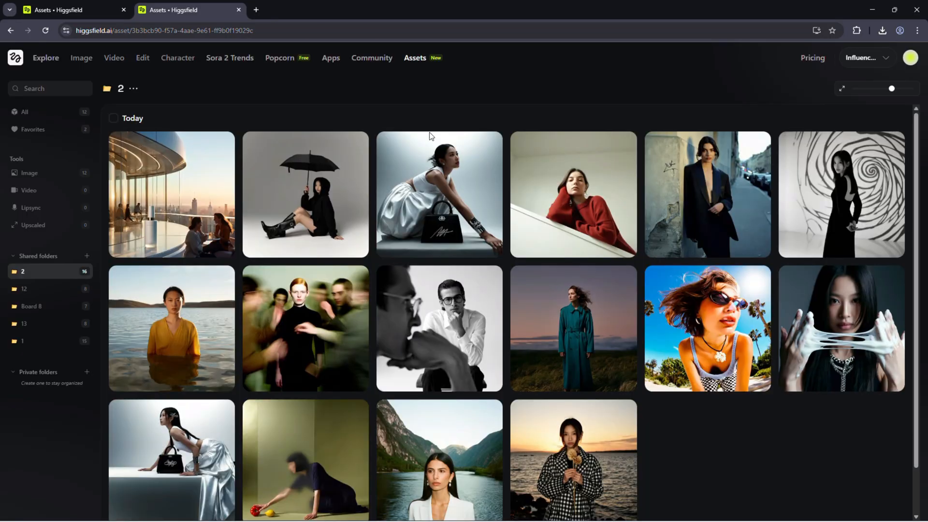
Browse shared folder 13 and the all-images view in the Assets sidebar.
left_click(24, 323)
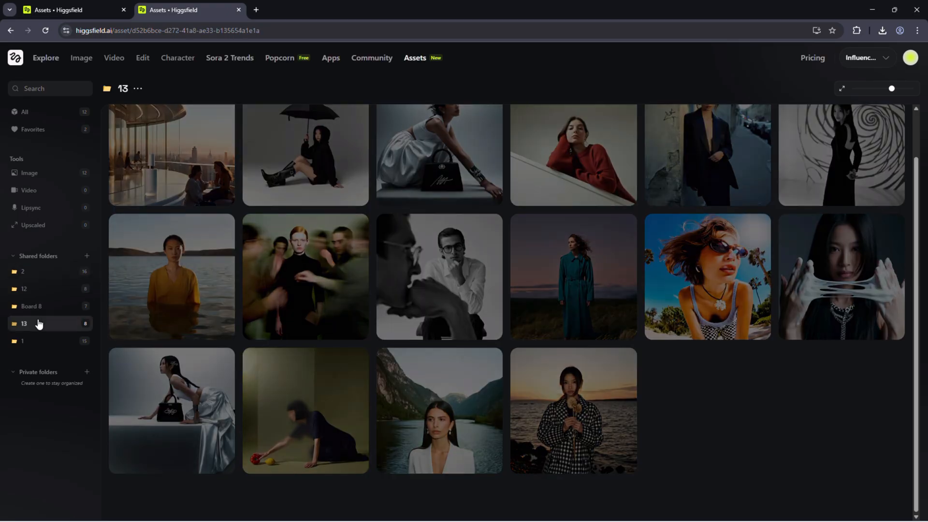
left_click(24, 324)
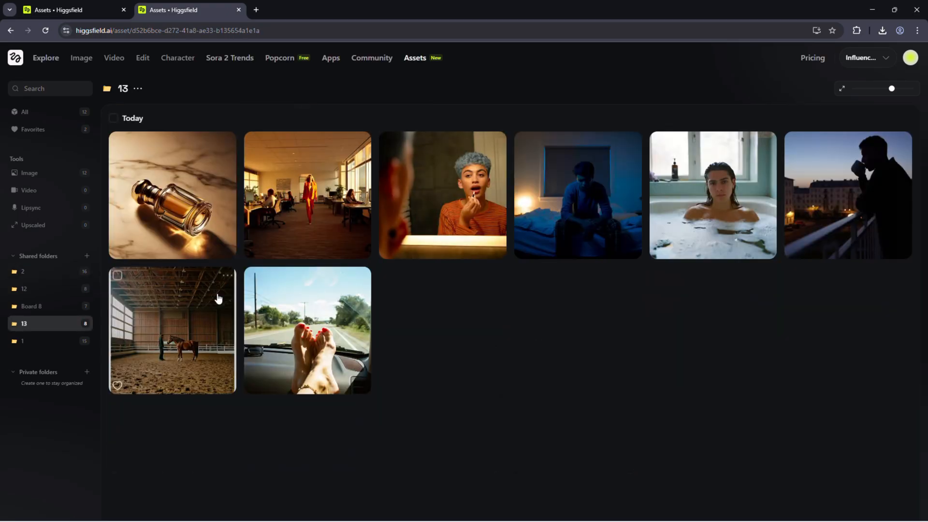
left_click(29, 172)
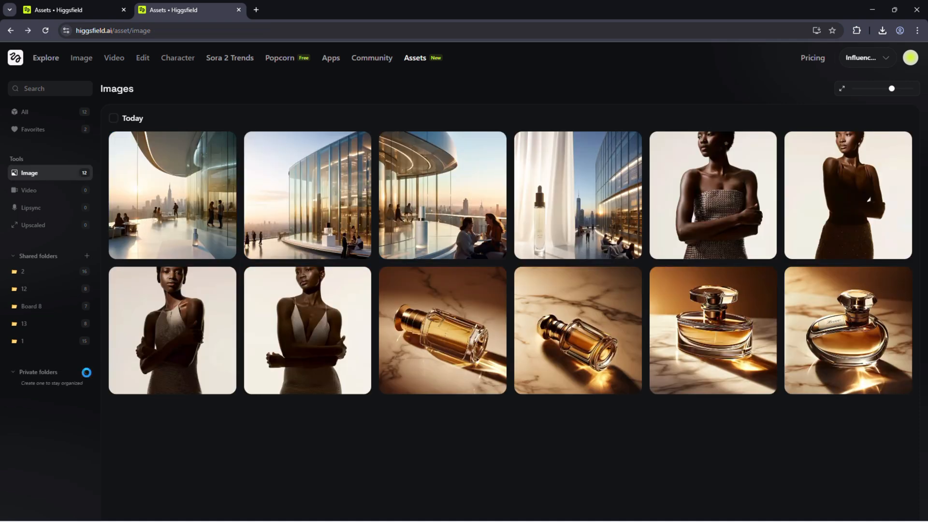
Move two portraits from shared folder 2 into private folder techify166.
left_click(23, 271)
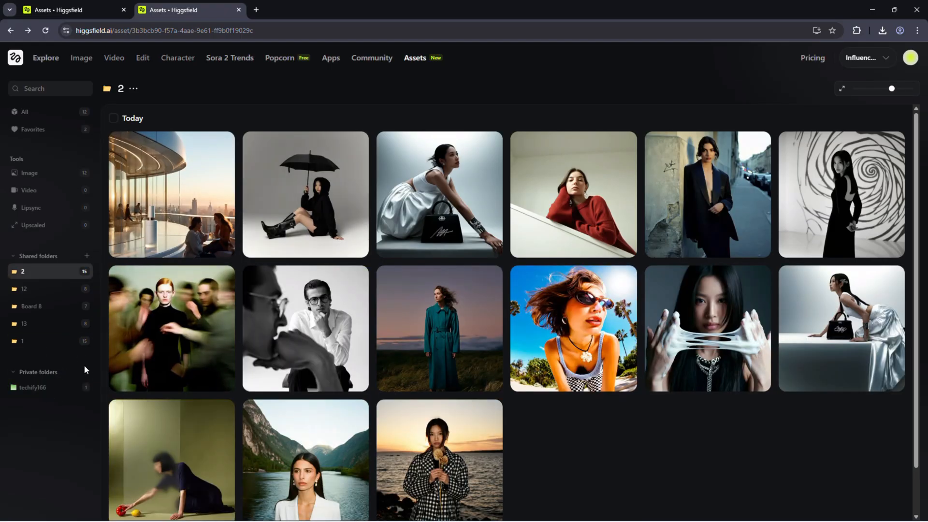
left_click(32, 387)
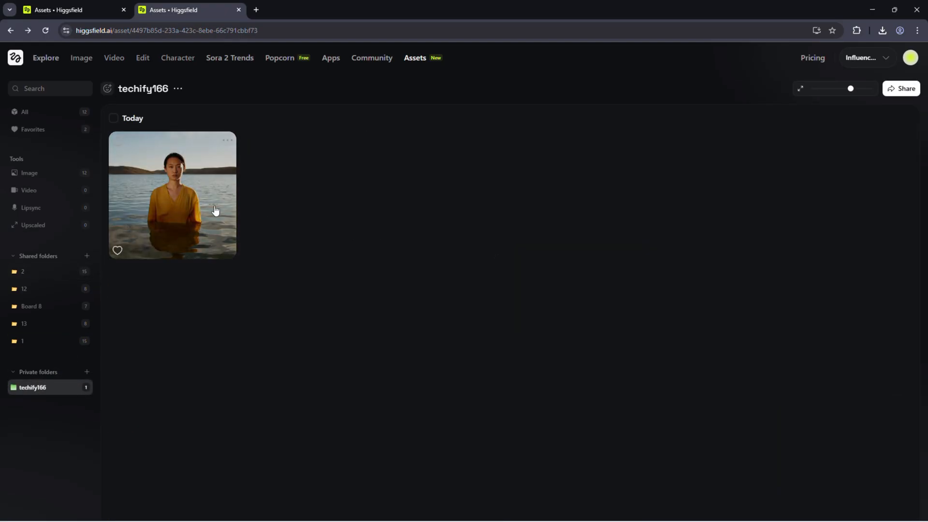
left_click(22, 271)
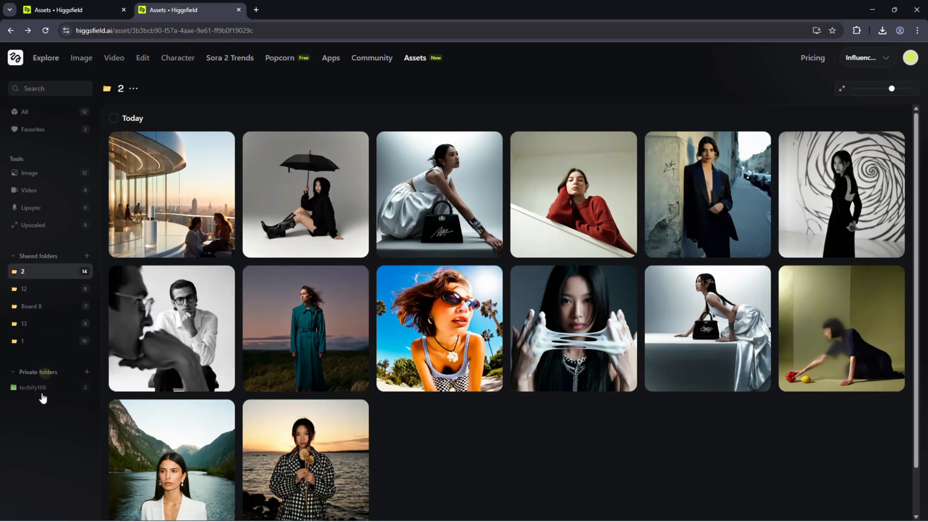
left_click(32, 387)
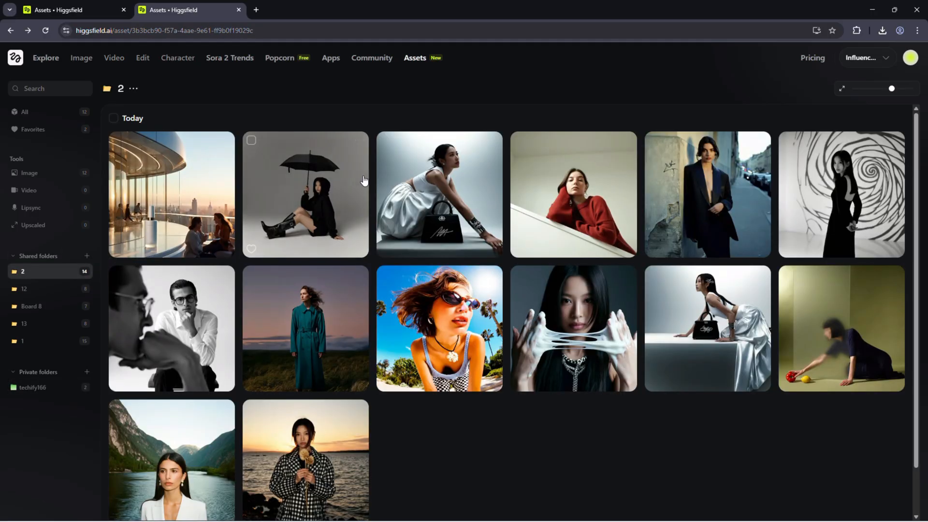
mouse_move(238, 151)
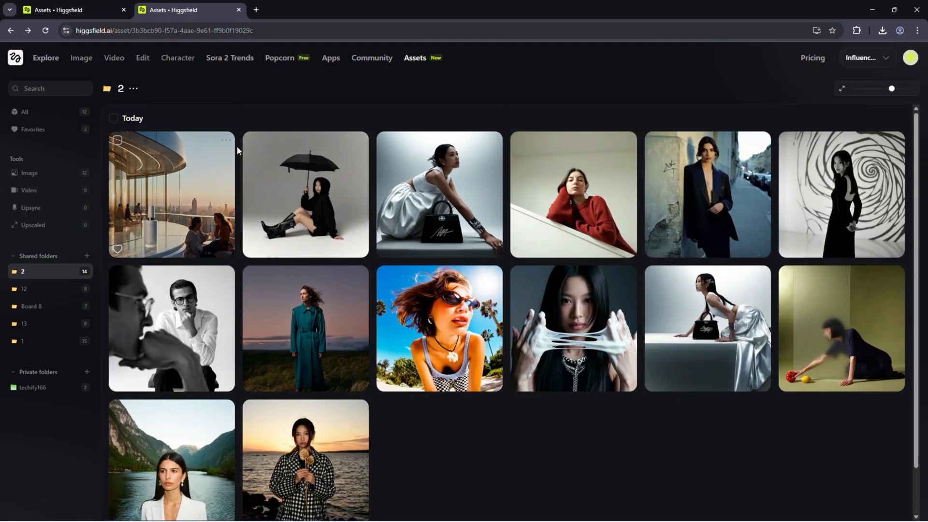